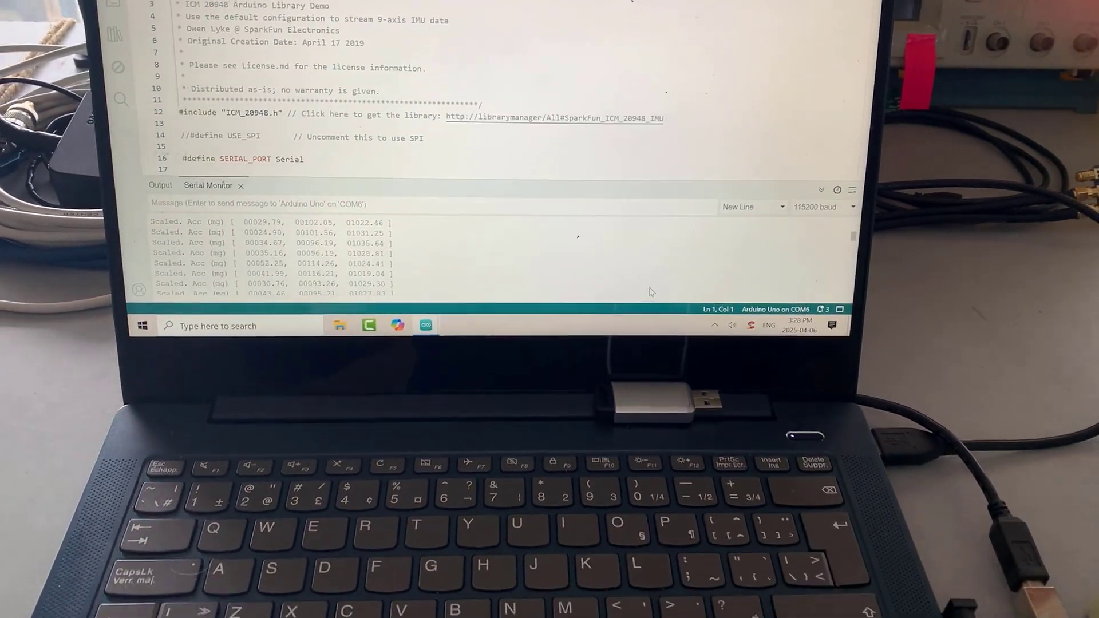
pyautogui.moveTo(432, 321)
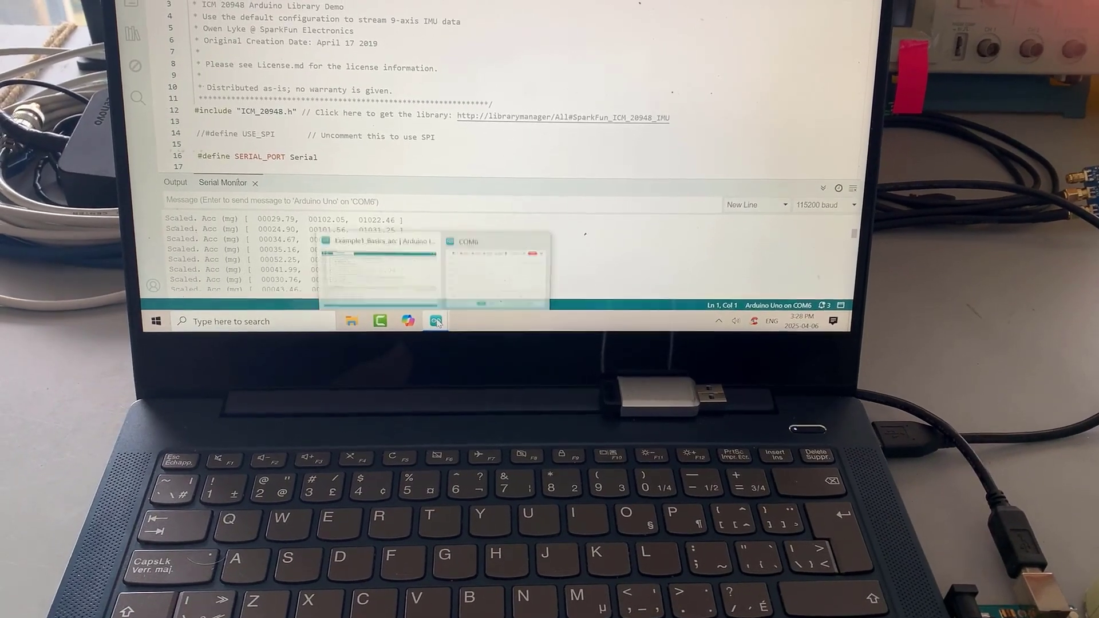